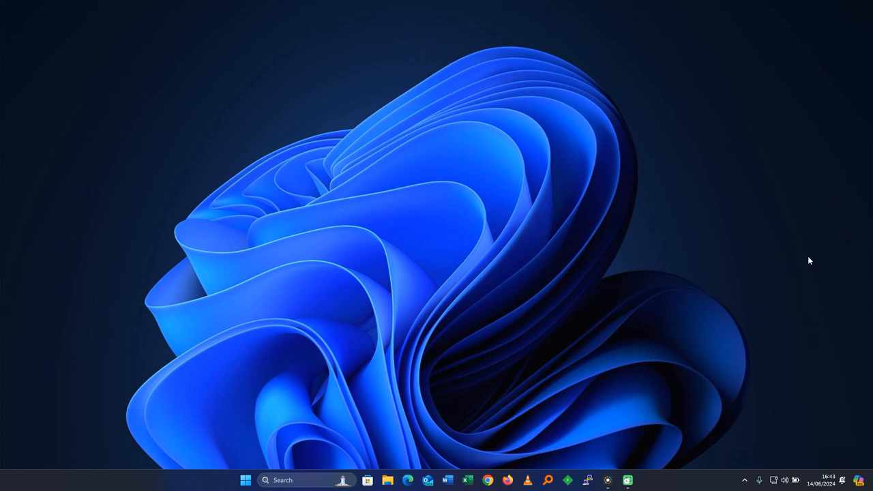
{"action": "mouse_move", "coordinate": [672, 180]}
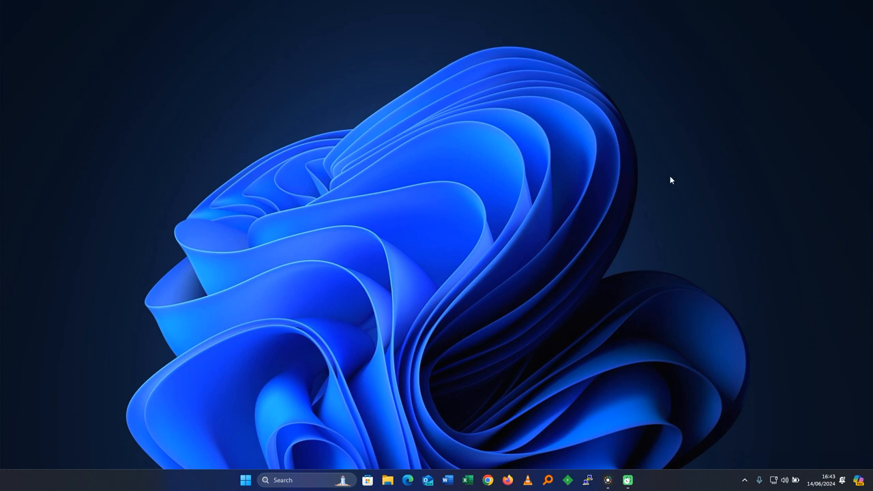
{"action": "mouse_move", "coordinate": [438, 156]}
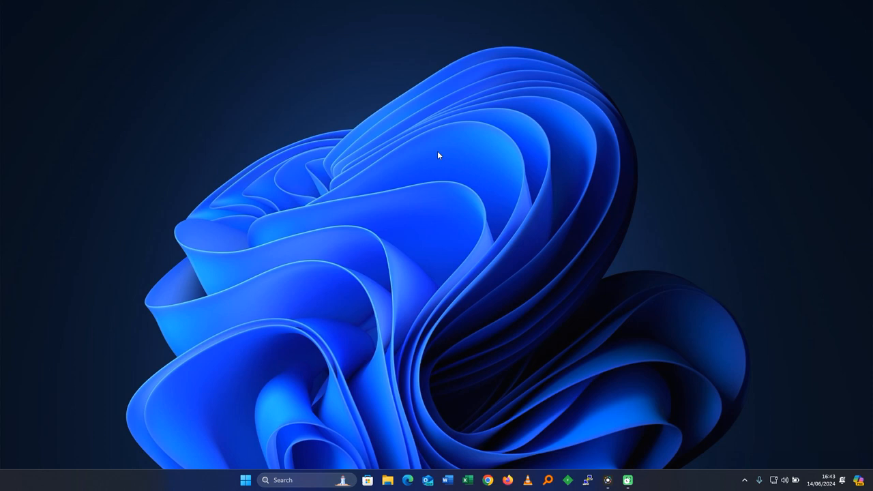
{"action": "mouse_move", "coordinate": [431, 158]}
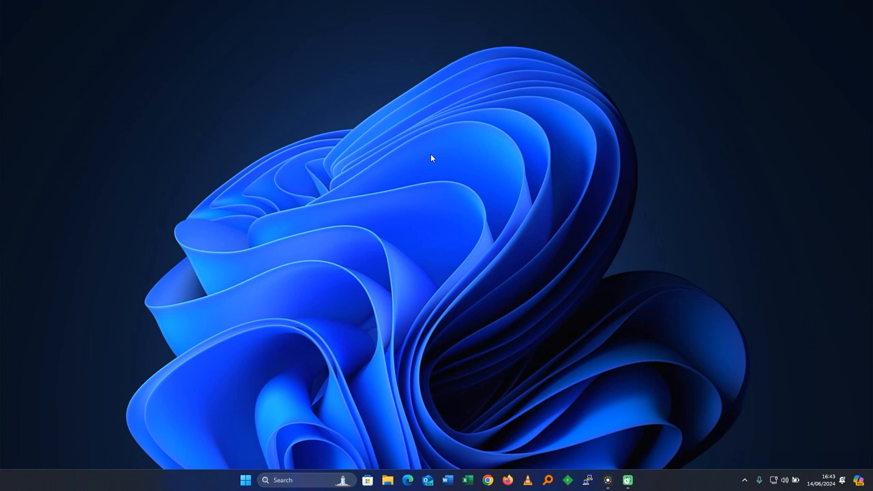
{"action": "mouse_move", "coordinate": [309, 182]}
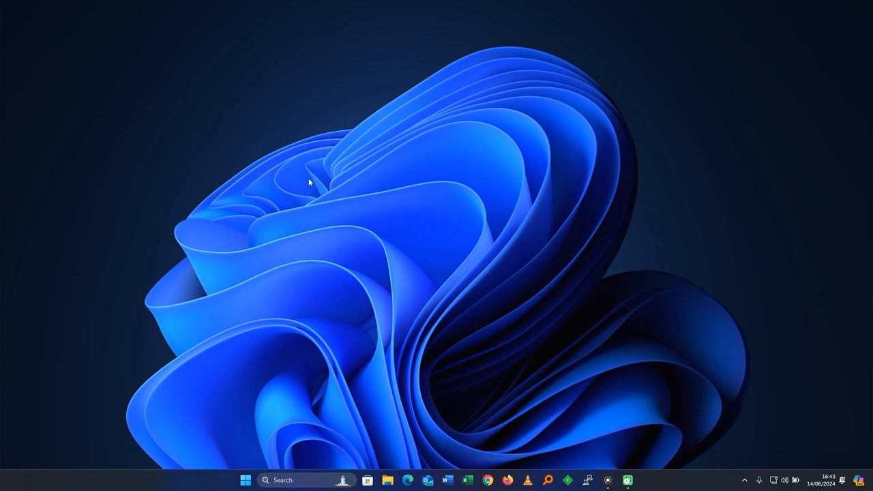
{"action": "mouse_move", "coordinate": [284, 235]}
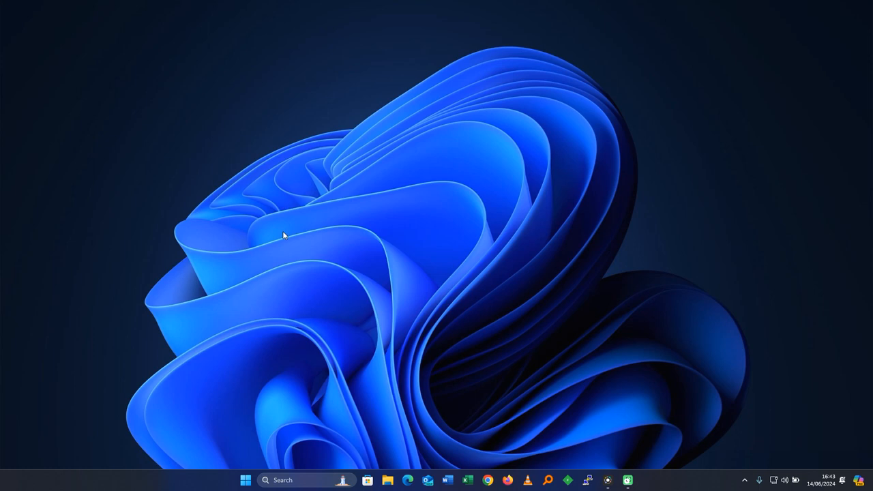
{"action": "mouse_move", "coordinate": [299, 474]}
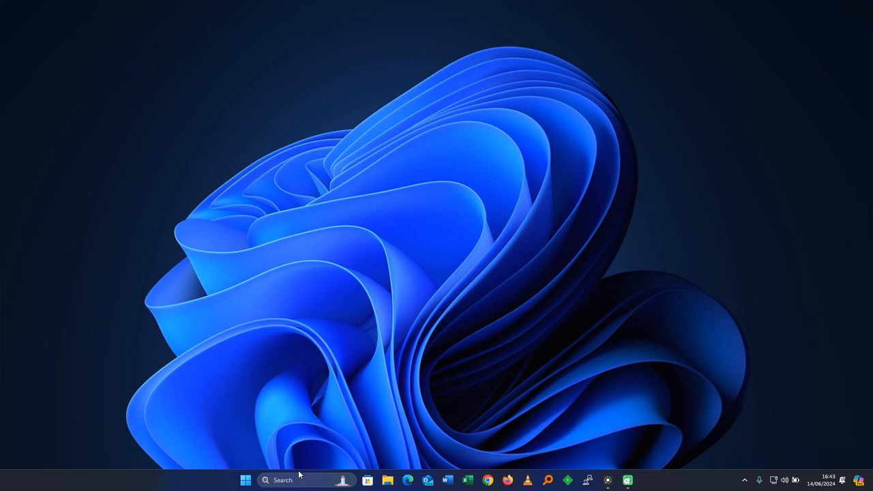
{"action": "mouse_move", "coordinate": [188, 325]}
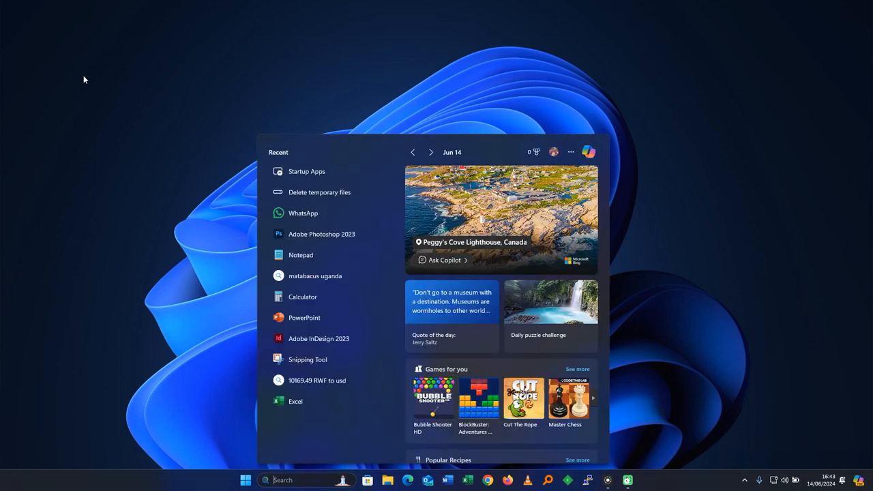
Step: Search Windows for "delete temporary" to surface the Delete temporary files setting
{"action": "type", "text": "delete temporary"}
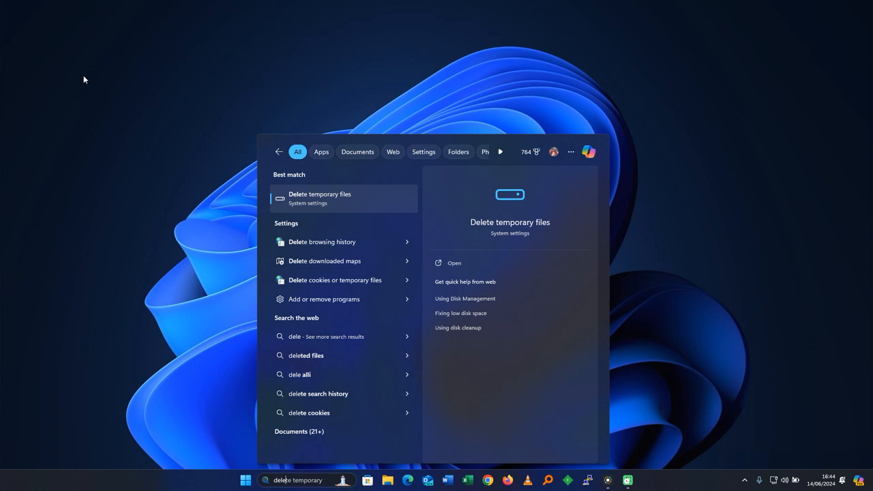
{"action": "mouse_move", "coordinate": [271, 190]}
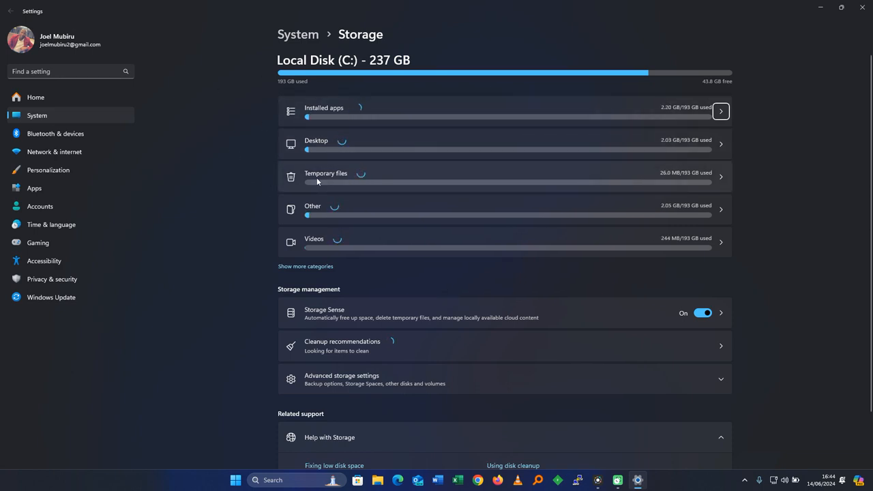
Step: Open the Temporary files category on the System > Storage page
{"action": "left_click", "coordinate": [325, 176]}
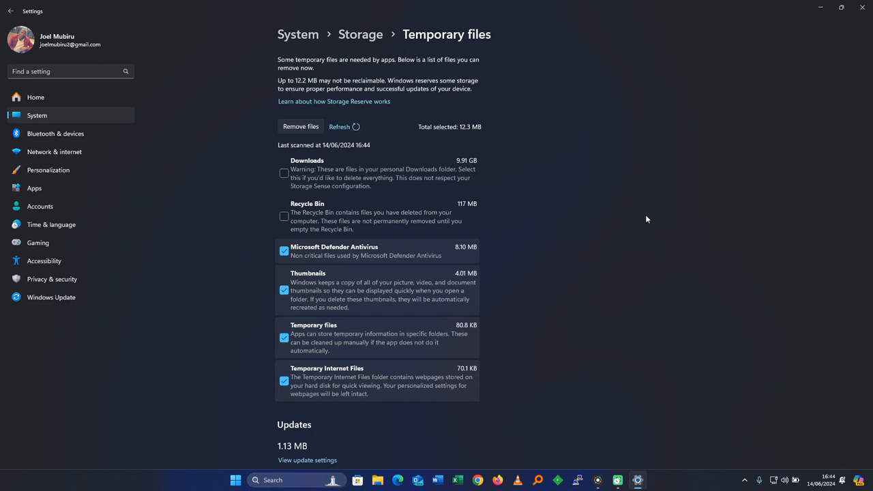
{"action": "mouse_move", "coordinate": [591, 217]}
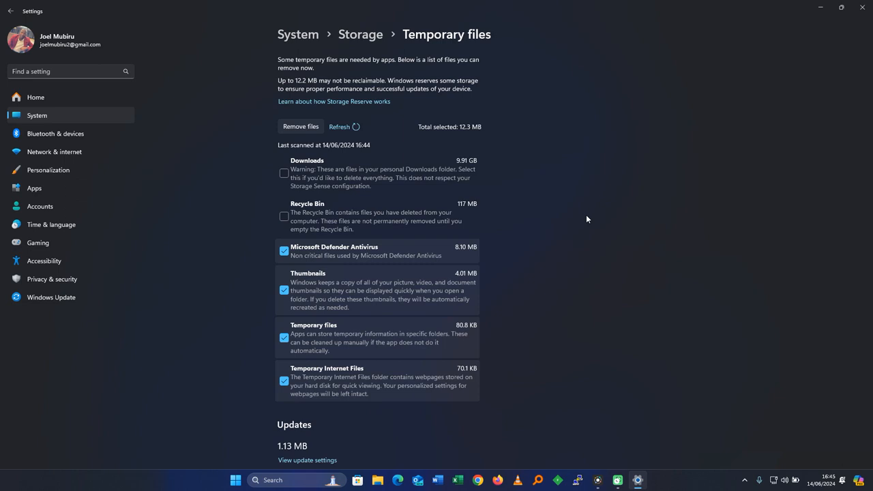
{"action": "mouse_move", "coordinate": [530, 160]}
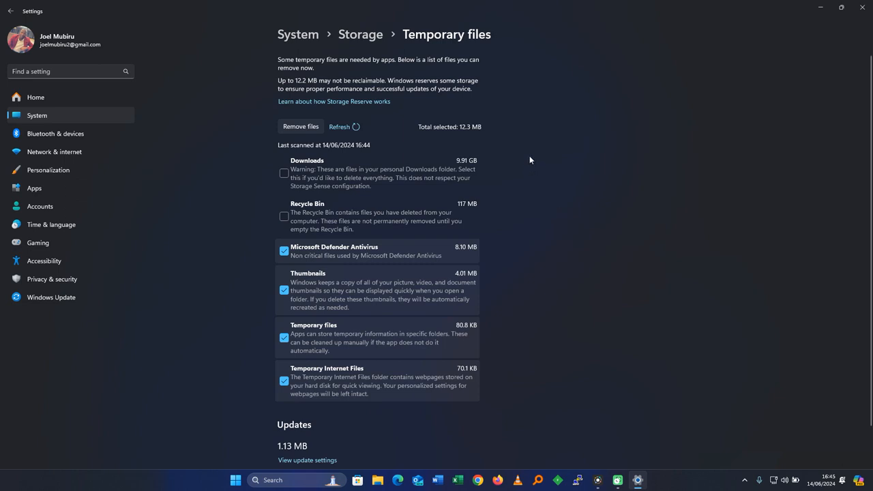
Step: Remove the ticked temporary files and confirm permanent deletion, leaving 0 bytes selected
{"action": "left_click", "coordinate": [301, 126]}
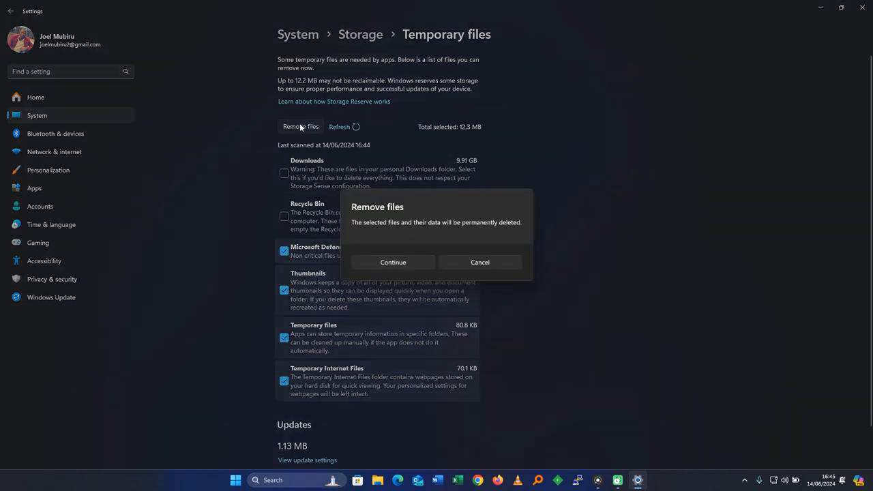
{"action": "left_click", "coordinate": [393, 262]}
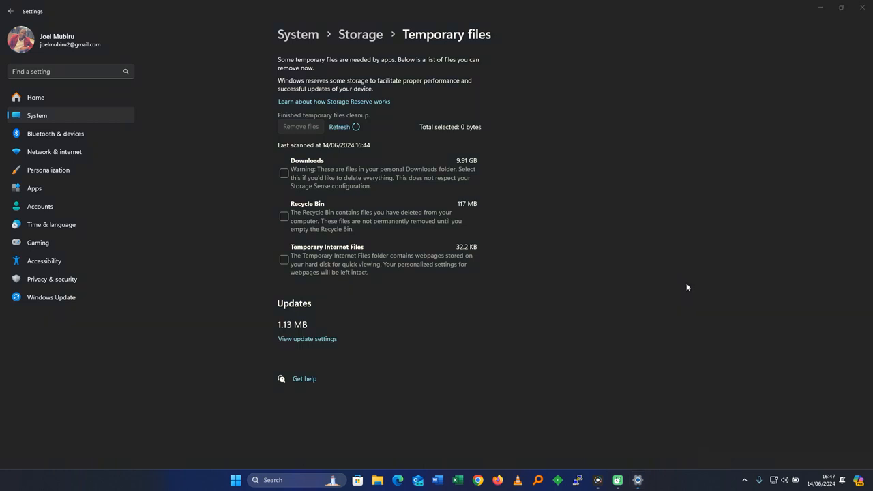
{"action": "mouse_move", "coordinate": [598, 142]}
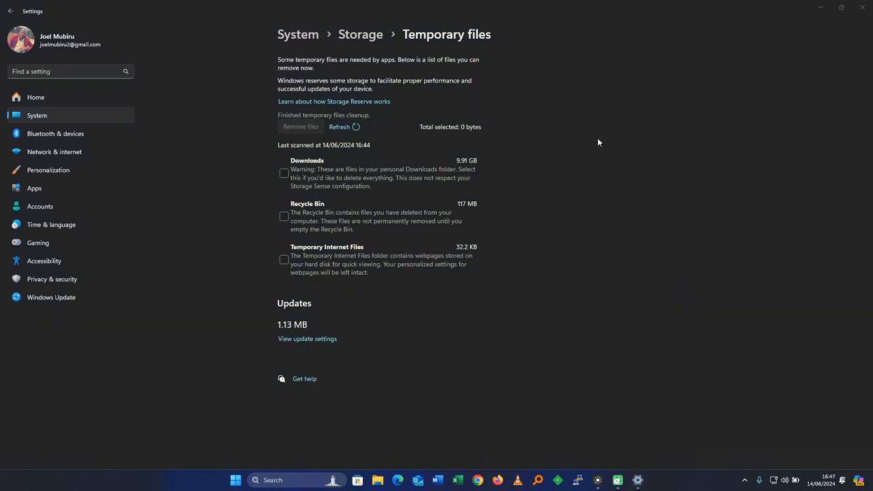
{"action": "mouse_move", "coordinate": [639, 169]}
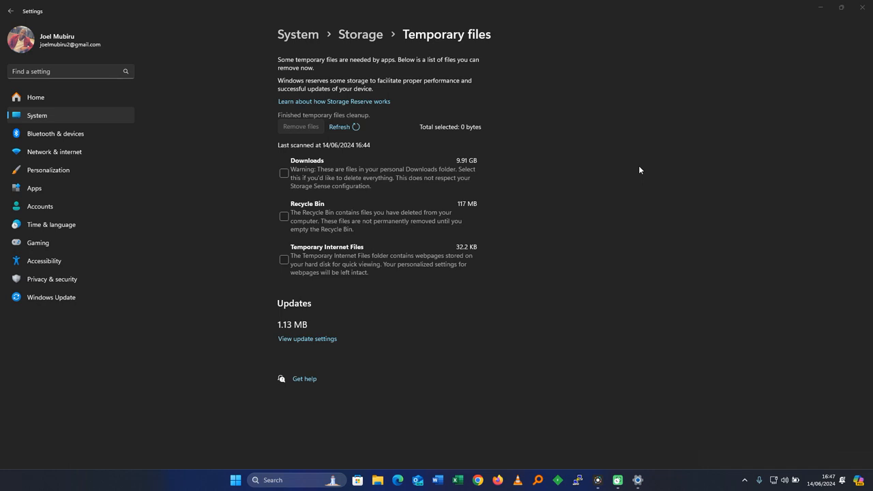
{"action": "mouse_move", "coordinate": [633, 187]}
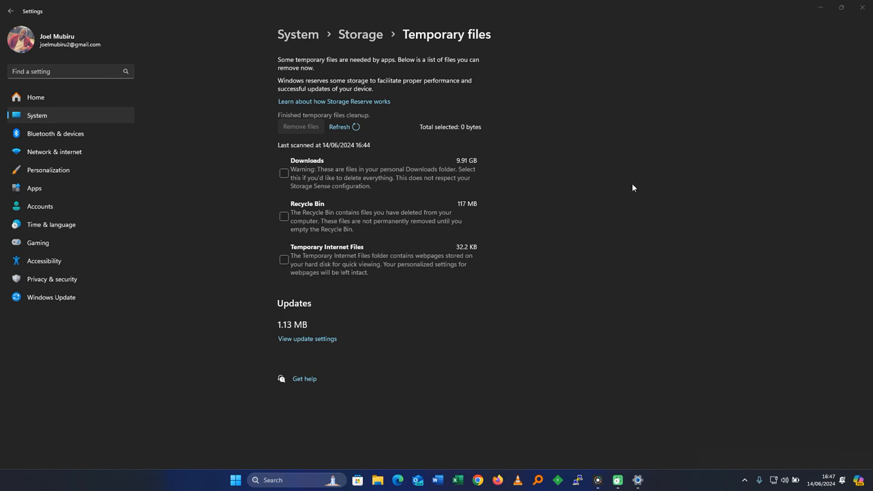
{"action": "mouse_move", "coordinate": [734, 22]}
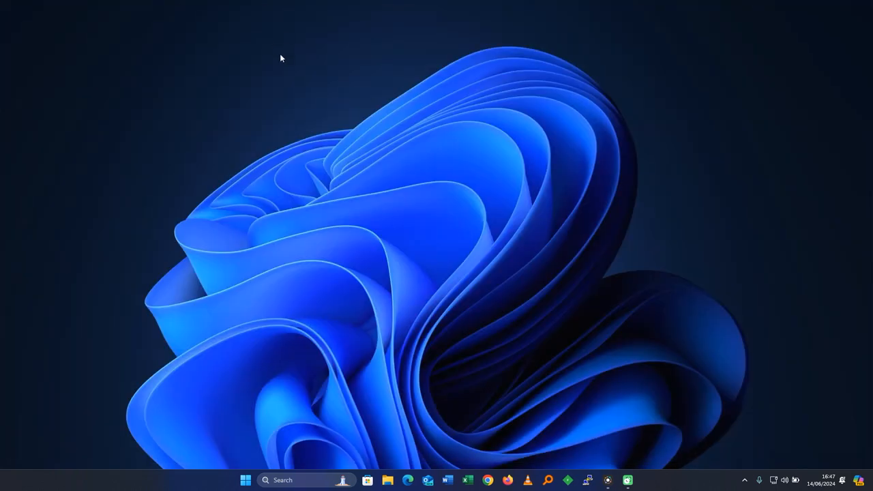
{"action": "mouse_move", "coordinate": [126, 219]}
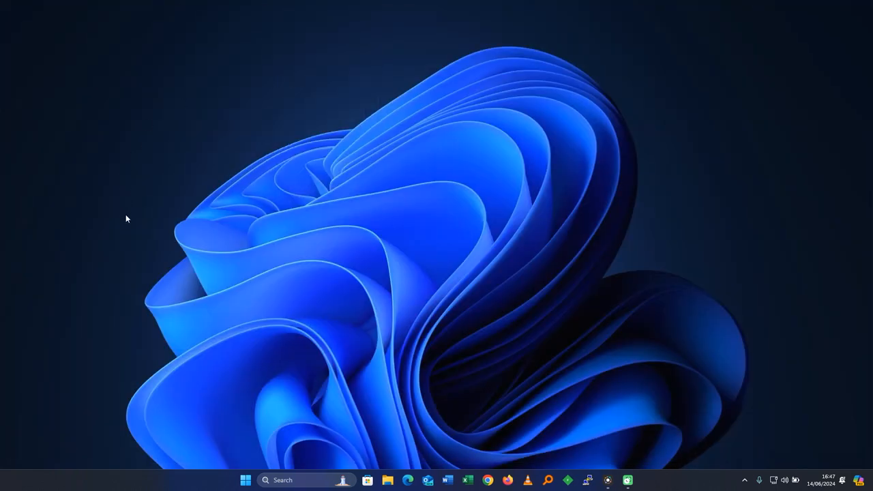
{"action": "mouse_move", "coordinate": [138, 202]}
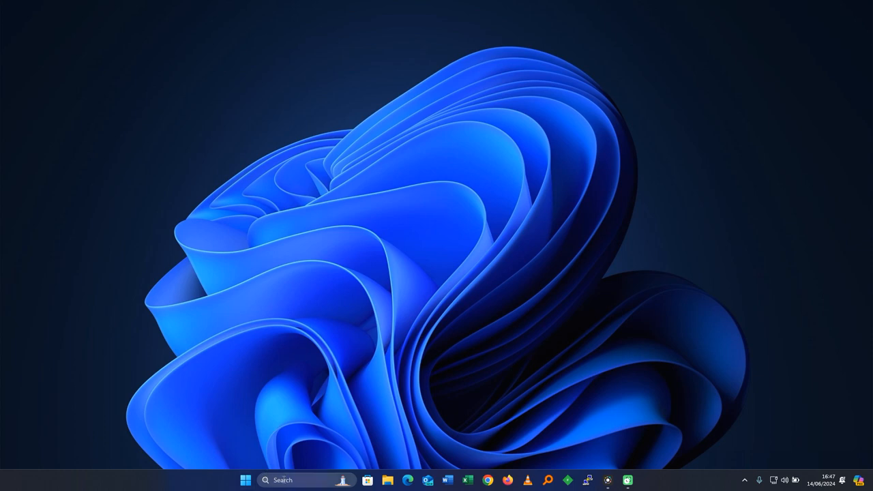
{"action": "mouse_move", "coordinate": [282, 480]}
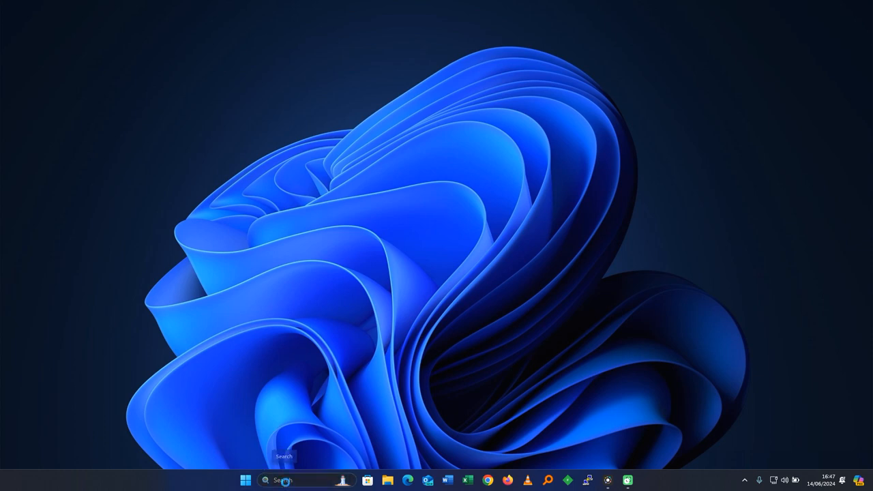
Step: Search for "start up" and open the Startup Apps settings page
{"action": "left_click", "coordinate": [281, 480]}
{"action": "type", "text": "start up"}
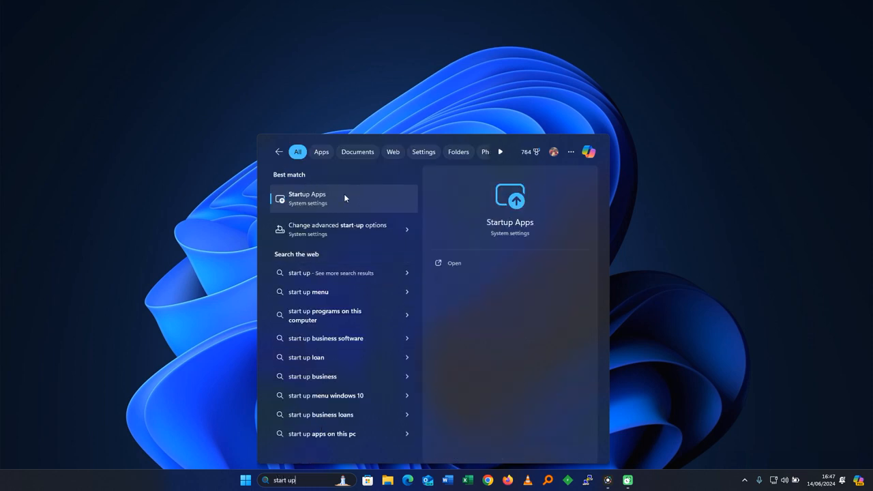
{"action": "left_click", "coordinate": [306, 198]}
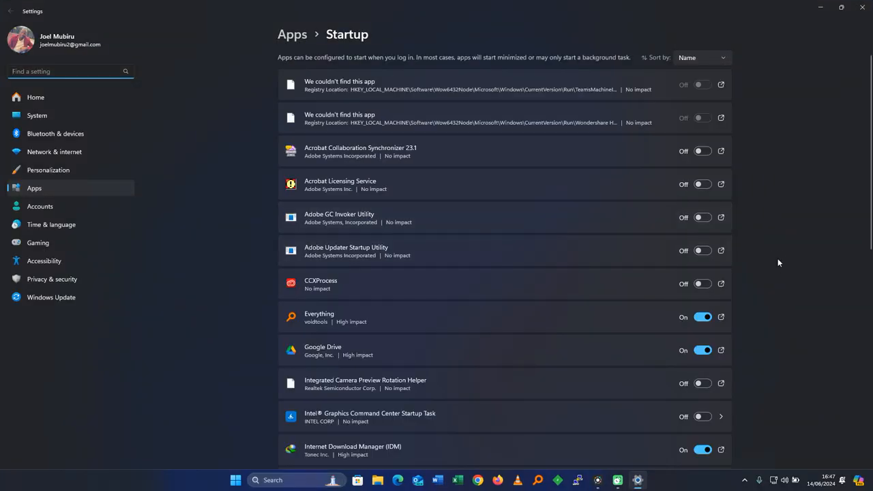
{"action": "scroll", "scroll_direction": "down", "scroll_amount": 3}
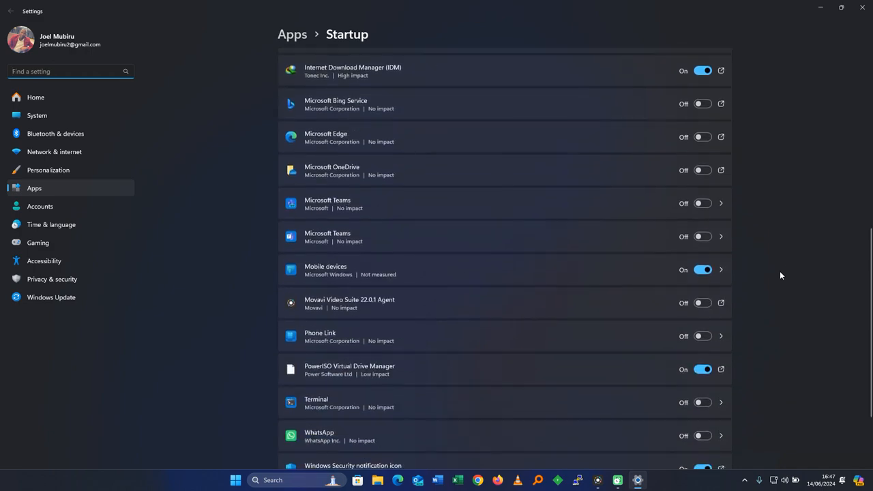
{"action": "scroll", "scroll_direction": "down", "scroll_amount": 3}
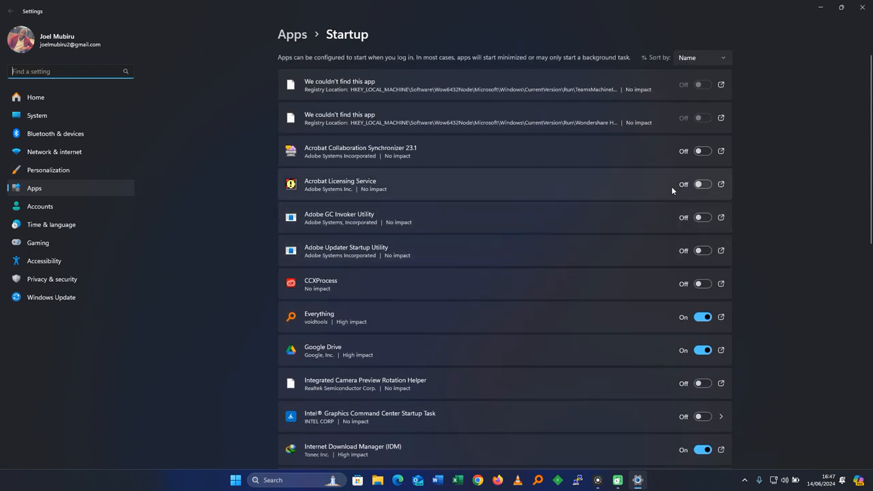
{"action": "scroll", "scroll_direction": "down", "scroll_amount": 3}
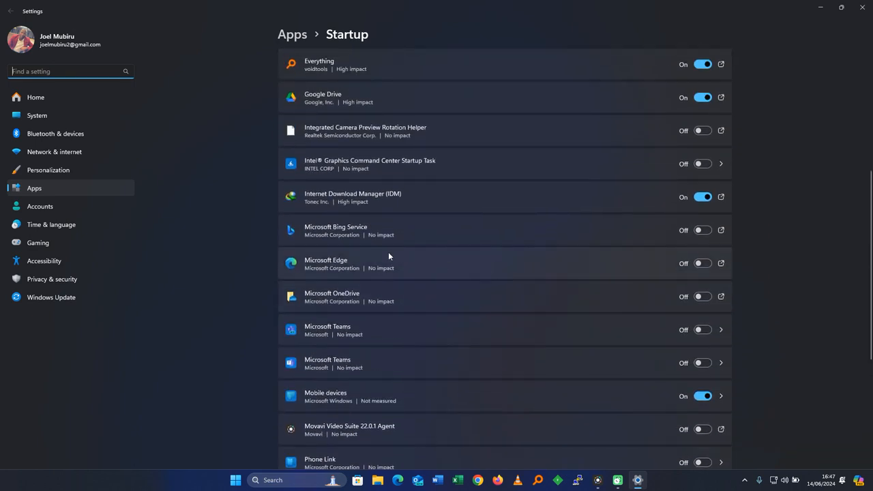
{"action": "mouse_move", "coordinate": [780, 264]}
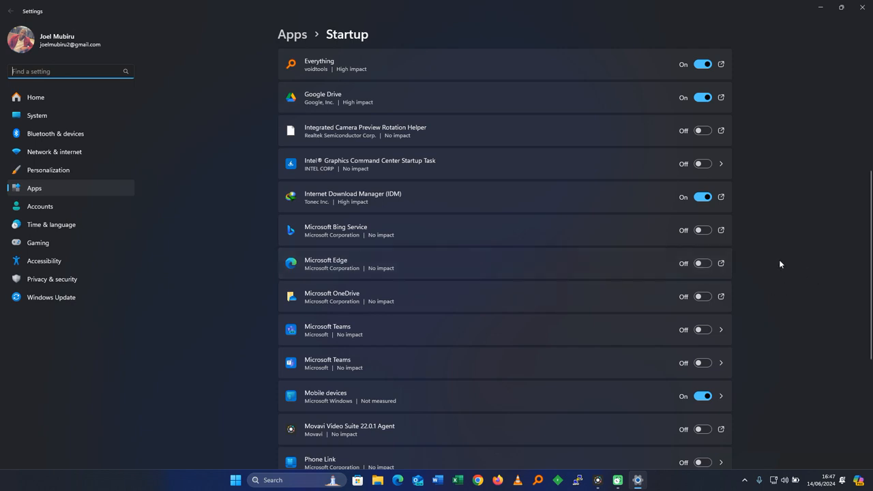
{"action": "scroll", "scroll_direction": "down", "scroll_amount": 3}
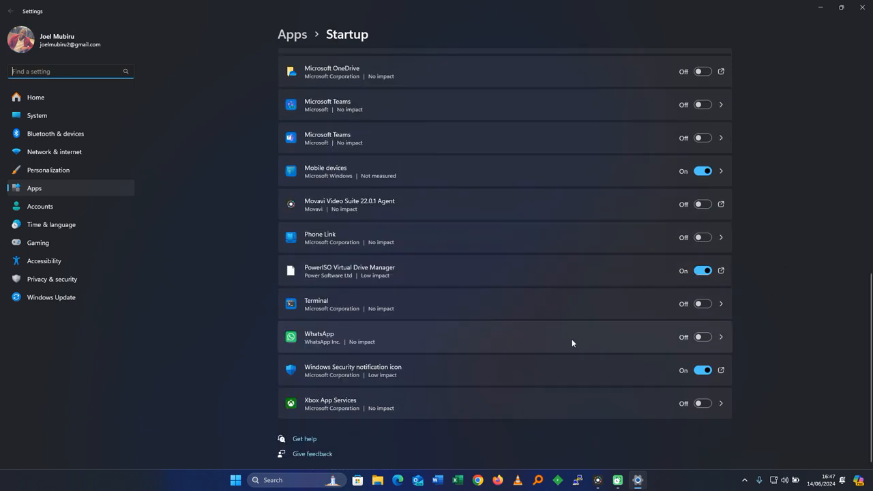
{"action": "mouse_move", "coordinate": [600, 334]}
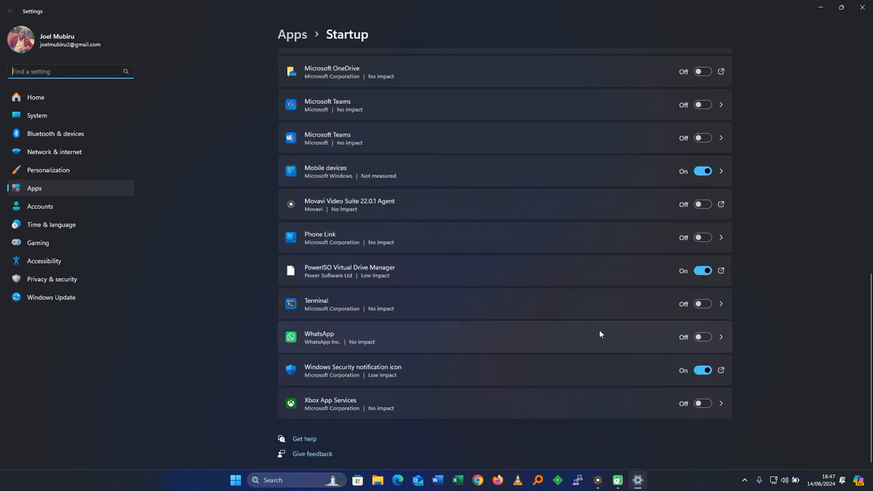
{"action": "mouse_move", "coordinate": [853, 265]}
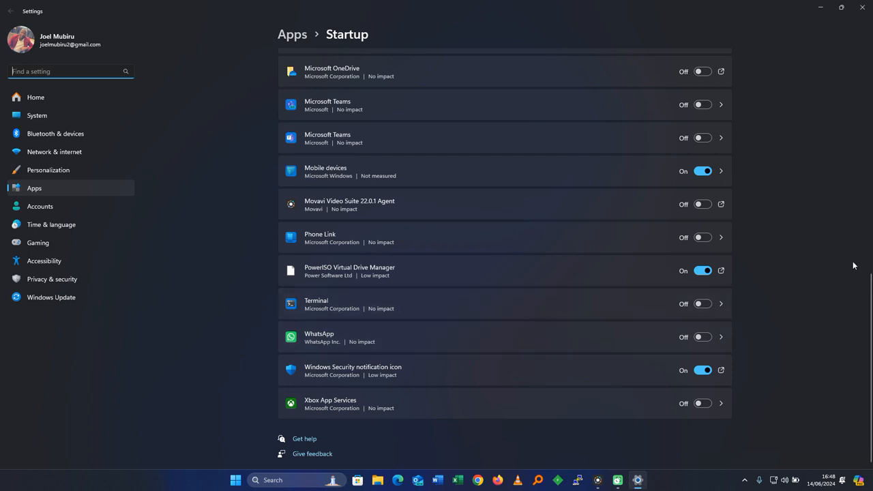
{"action": "mouse_move", "coordinate": [801, 300]}
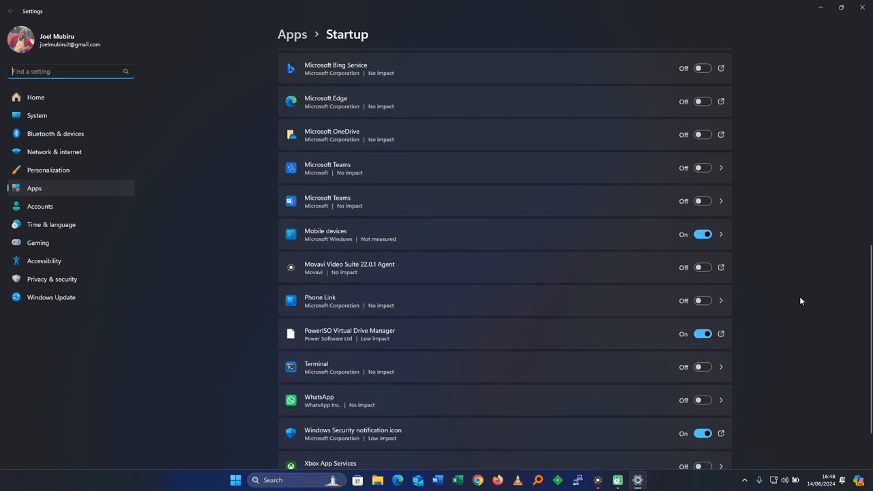
{"action": "scroll", "scroll_direction": "down", "scroll_amount": 3}
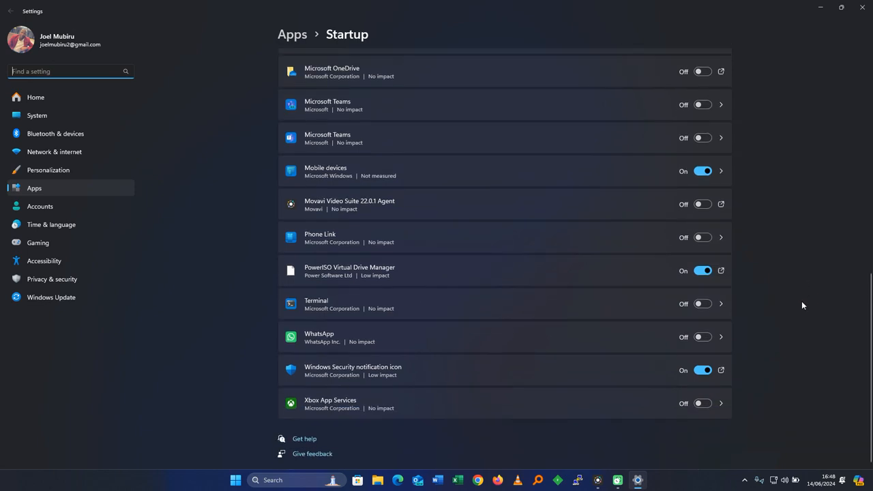
{"action": "scroll", "scroll_direction": "up", "scroll_amount": 3}
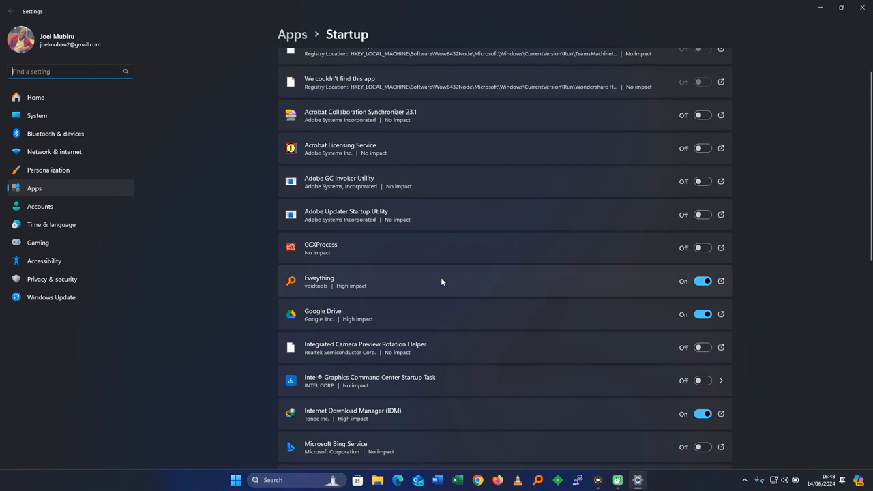
{"action": "scroll", "scroll_direction": "down", "scroll_amount": 3}
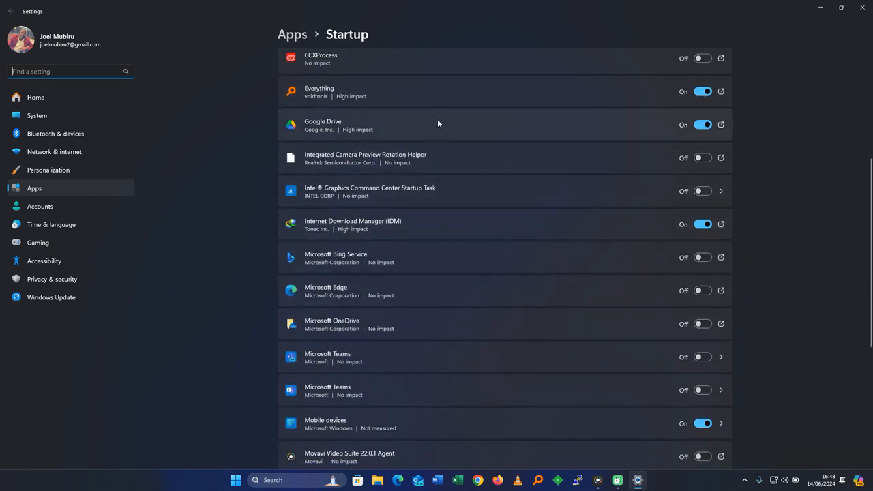
{"action": "mouse_move", "coordinate": [769, 241]}
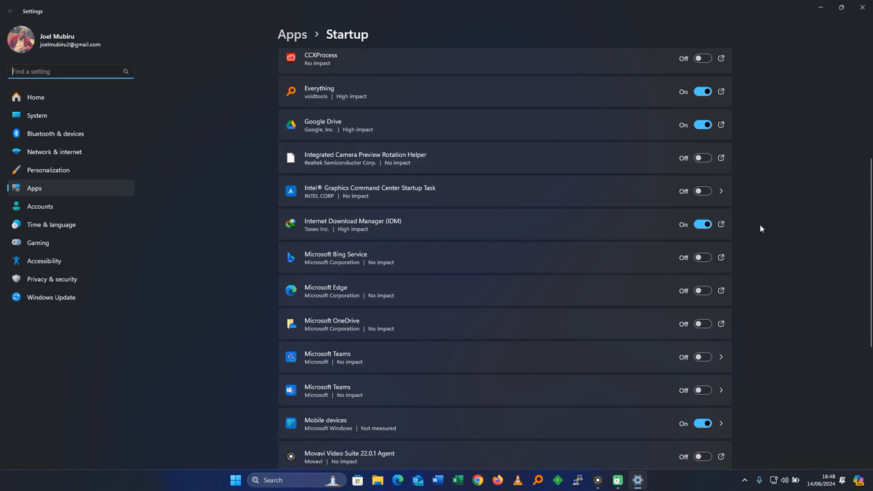
{"action": "mouse_move", "coordinate": [754, 224]}
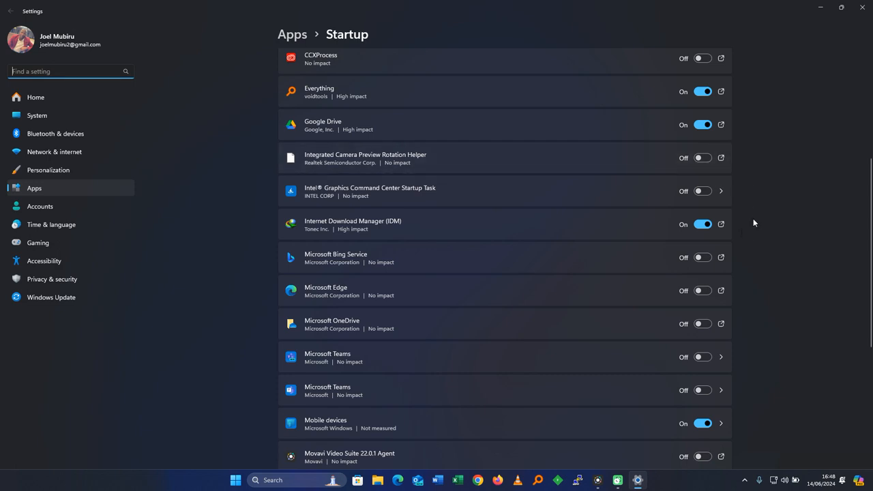
{"action": "mouse_move", "coordinate": [433, 220]}
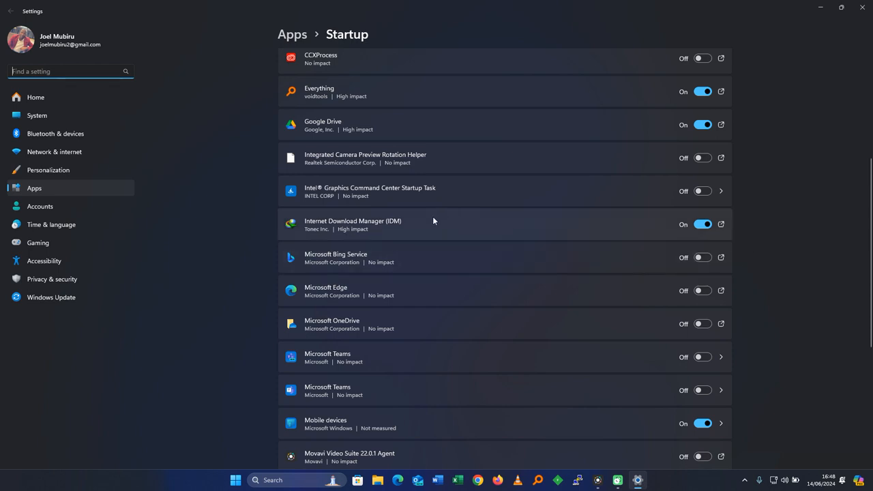
{"action": "scroll", "scroll_direction": "down", "scroll_amount": 3}
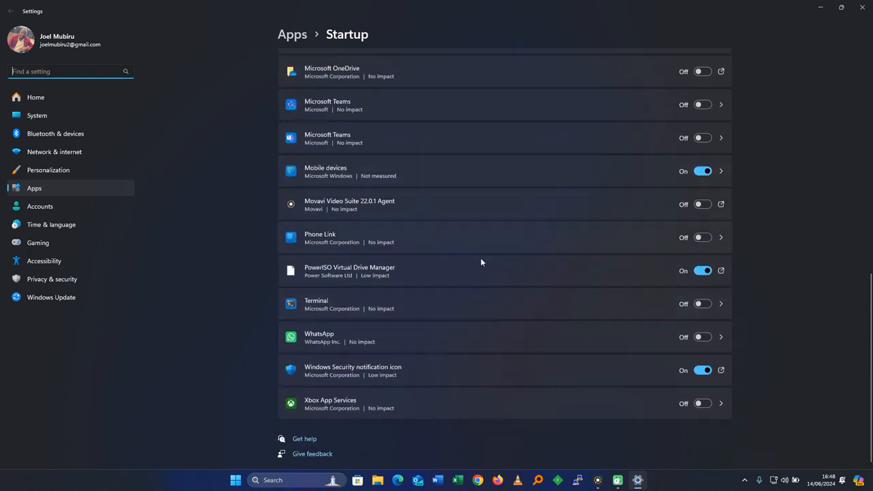
{"action": "mouse_move", "coordinate": [555, 361]}
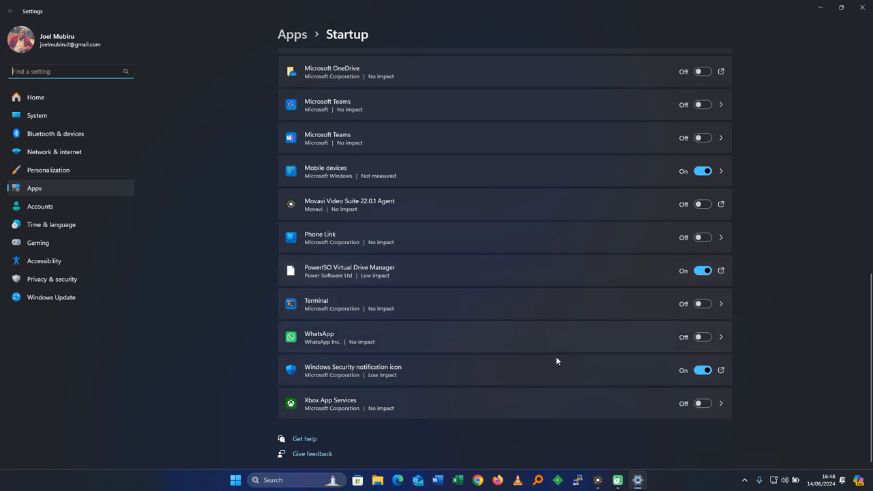
{"action": "mouse_move", "coordinate": [402, 378]}
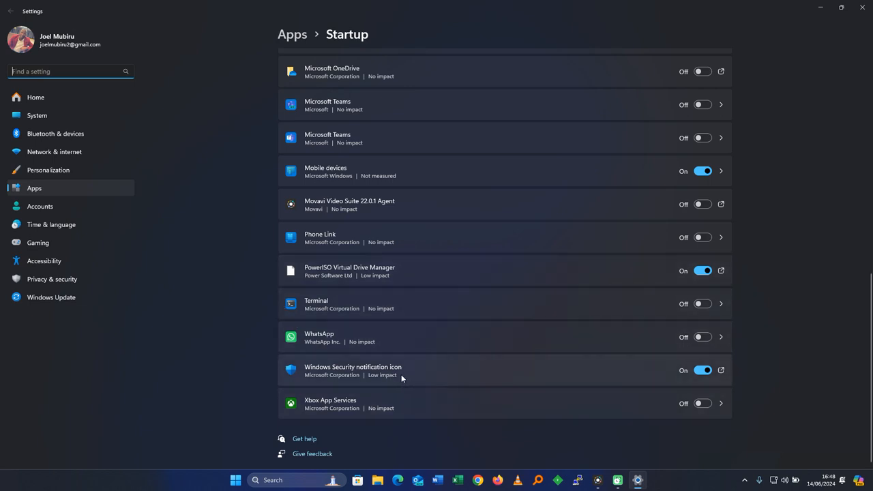
{"action": "mouse_move", "coordinate": [654, 313]}
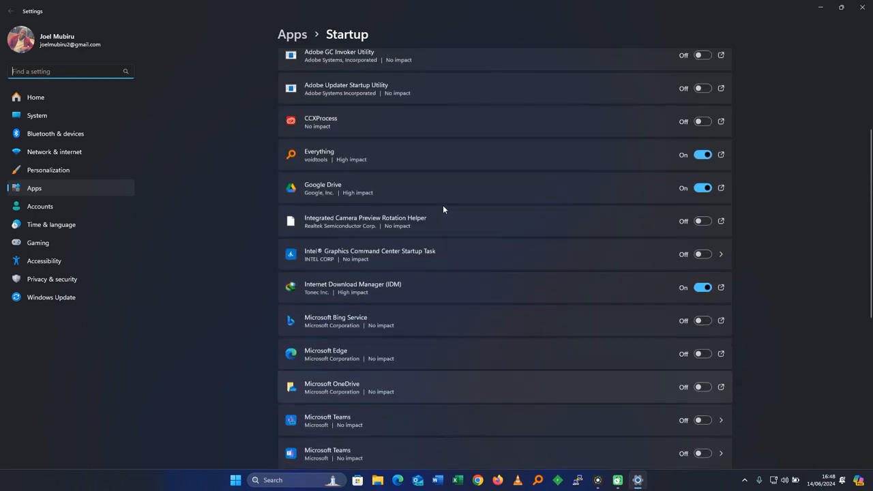
{"action": "mouse_move", "coordinate": [355, 156]}
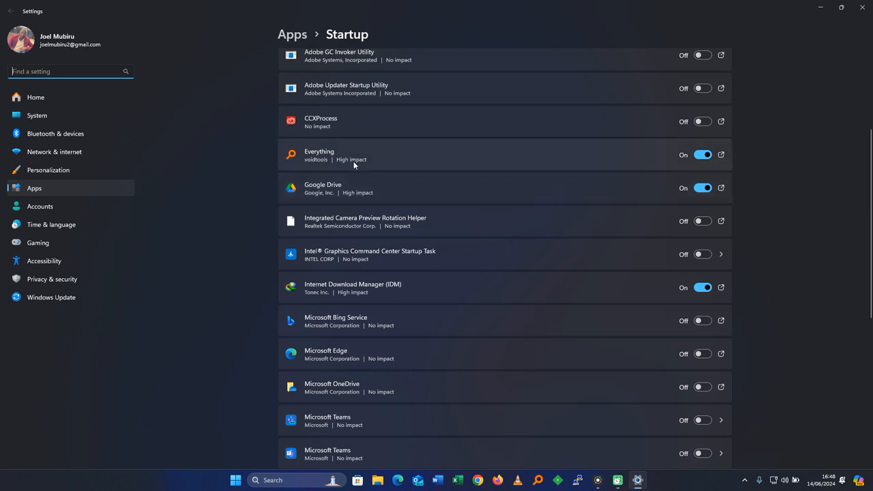
{"action": "scroll", "scroll_direction": "down", "scroll_amount": 3}
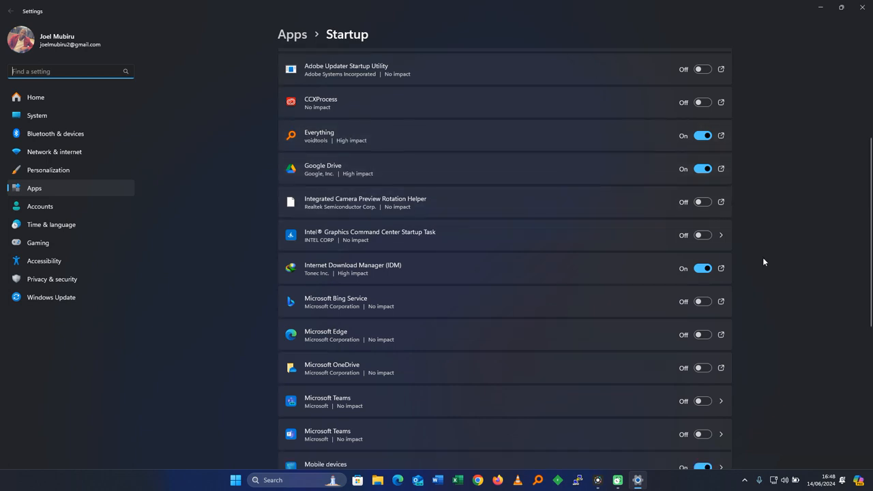
{"action": "scroll", "scroll_direction": "down", "scroll_amount": 3}
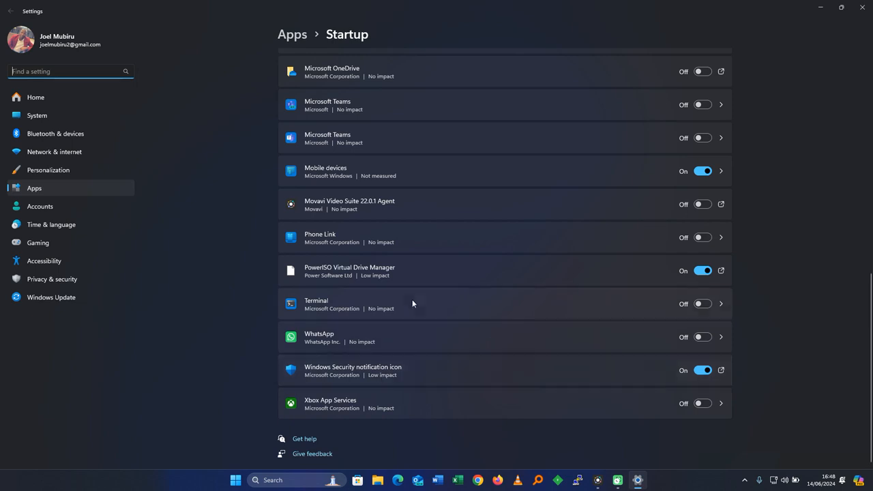
{"action": "scroll", "scroll_direction": "up", "scroll_amount": 3}
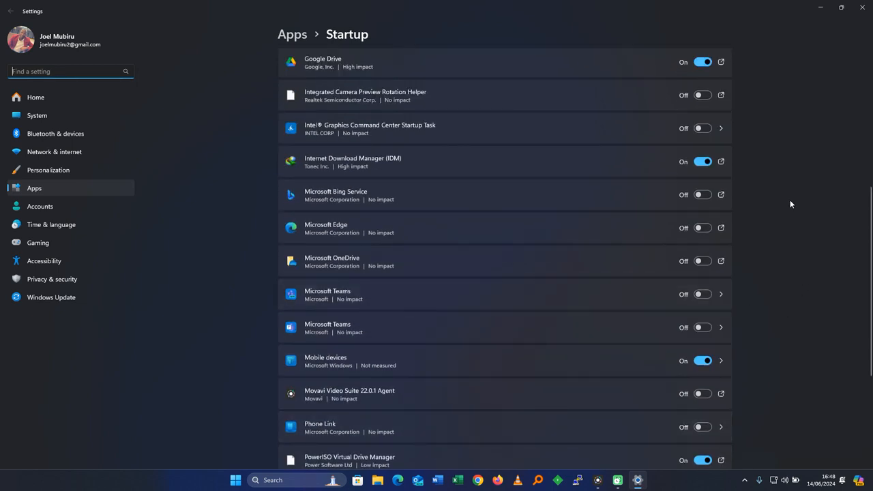
{"action": "mouse_move", "coordinate": [767, 340]}
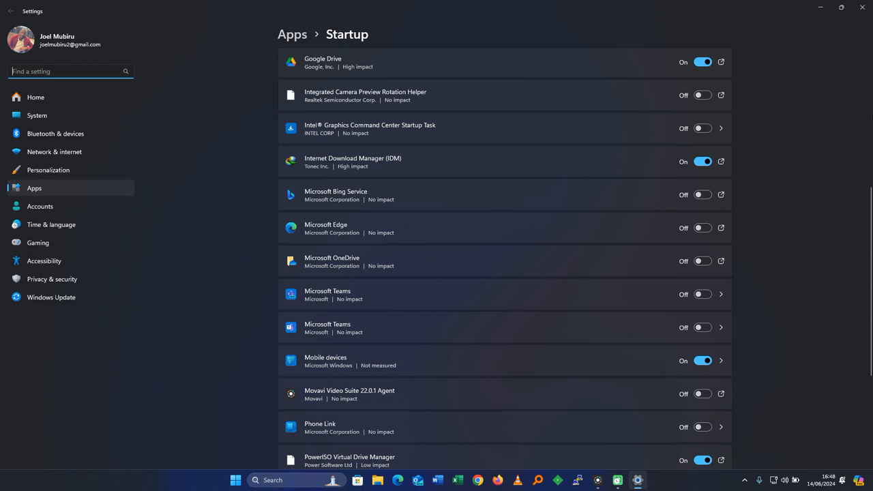
{"action": "mouse_move", "coordinate": [861, 7]}
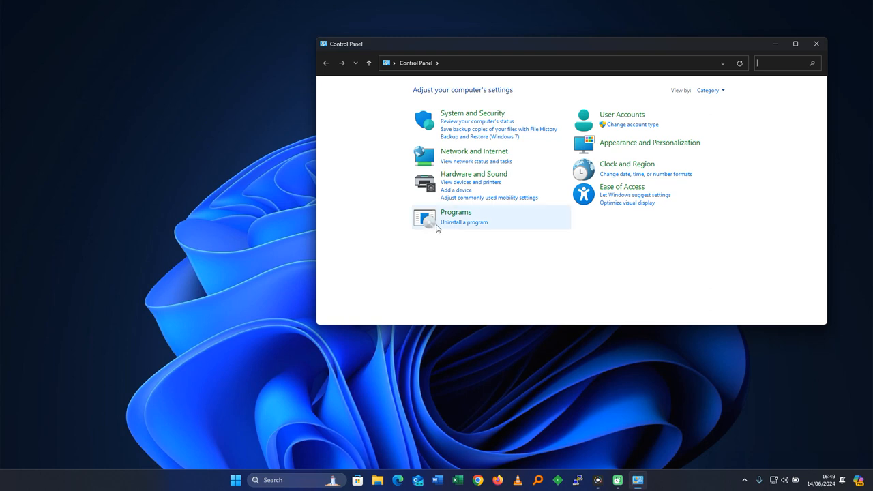
Step: Go to Programs, then Programs and Features, listing the 92 installed programs
{"action": "left_click", "coordinate": [455, 212]}
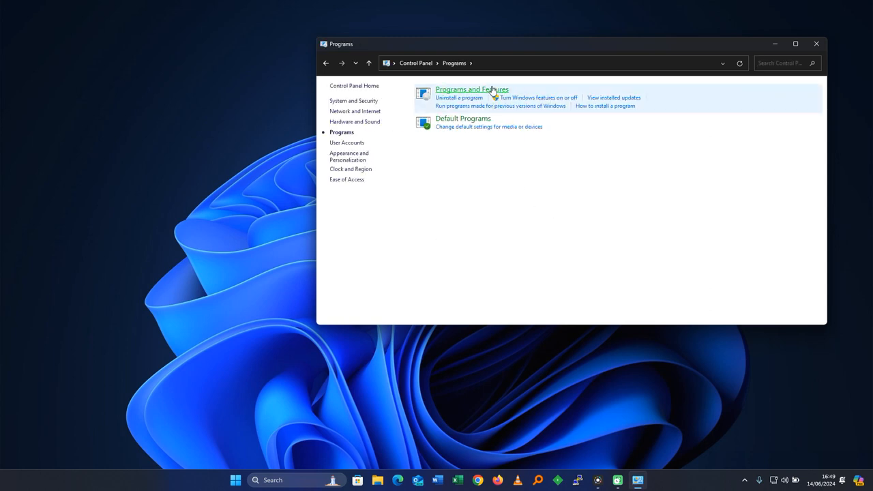
{"action": "left_click", "coordinate": [471, 90]}
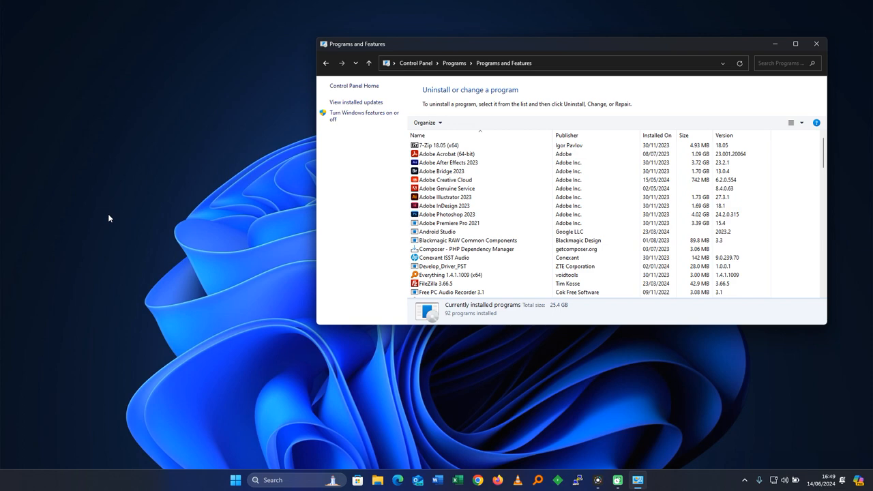
{"action": "mouse_move", "coordinate": [174, 242]}
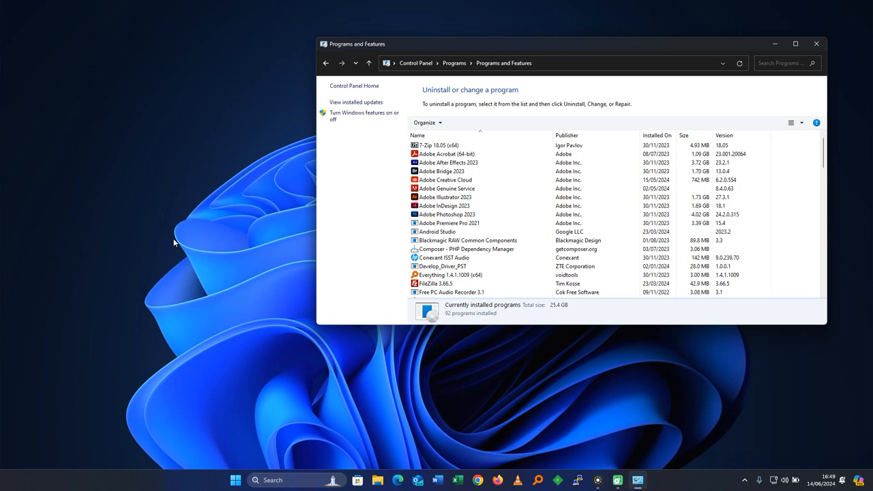
{"action": "mouse_move", "coordinate": [193, 224]}
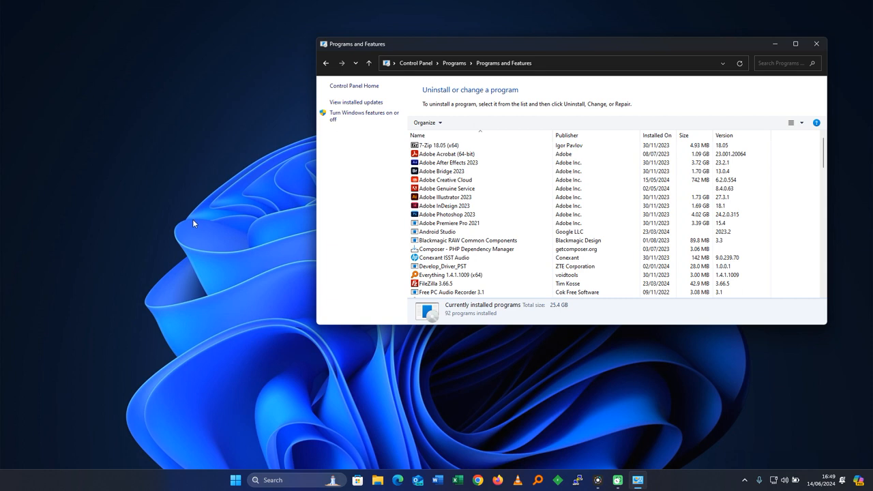
{"action": "mouse_move", "coordinate": [250, 227]}
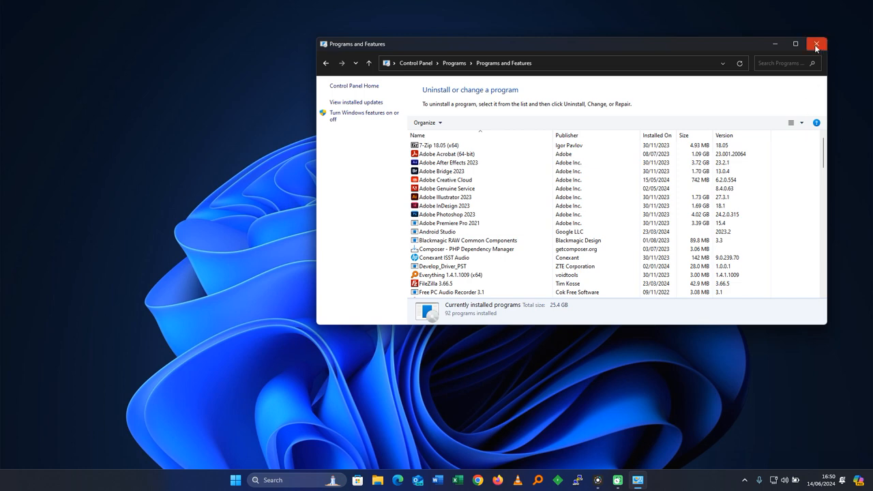
Step: Close the Programs and Features window after reviewing the installed programs
{"action": "left_click", "coordinate": [817, 44]}
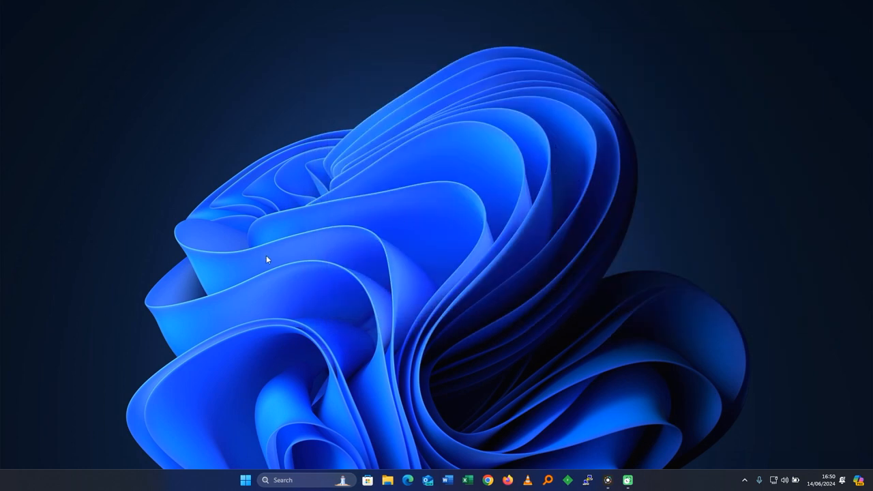